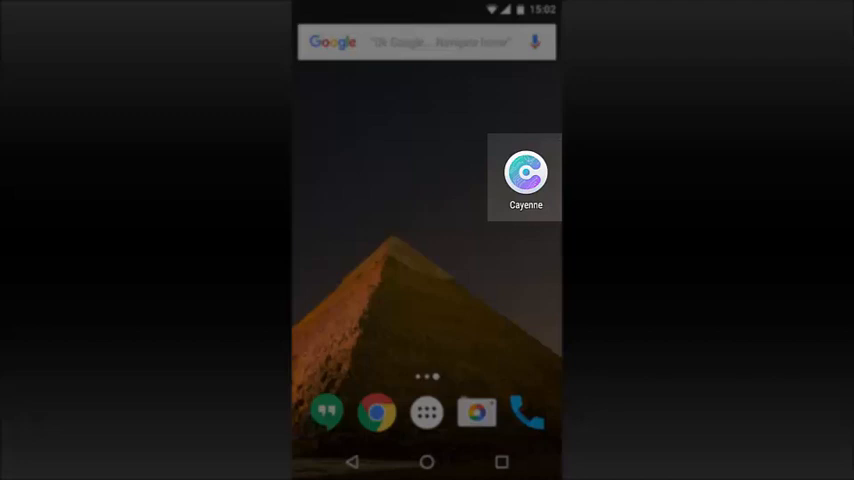
Step: Launch Cayenne, confirm the Pi is powered and online, and scan the Giraffe network for Raspberry Pis
{"action": "left_click", "coordinate": [525, 172]}
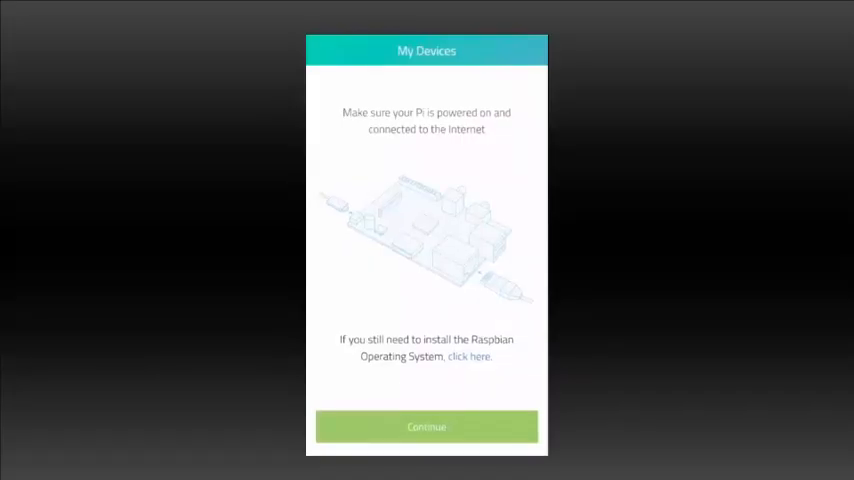
{"action": "left_click", "coordinate": [426, 426]}
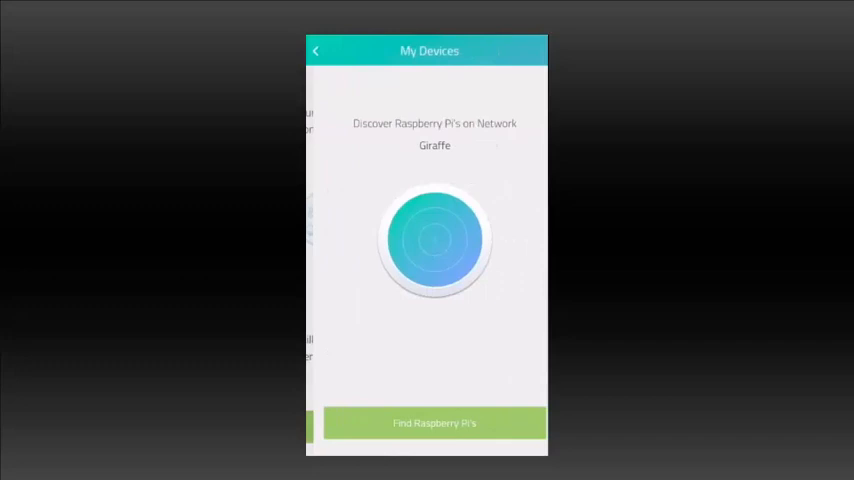
{"action": "left_click", "coordinate": [426, 422]}
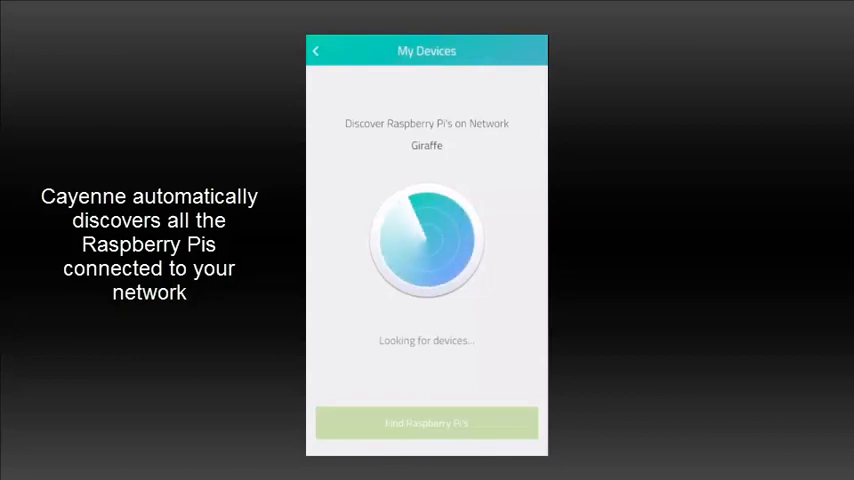
Step: Select the raspberrypi device and run Setup, reaching step 1 of 4 installing libraries and agent
{"action": "left_click", "coordinate": [426, 422]}
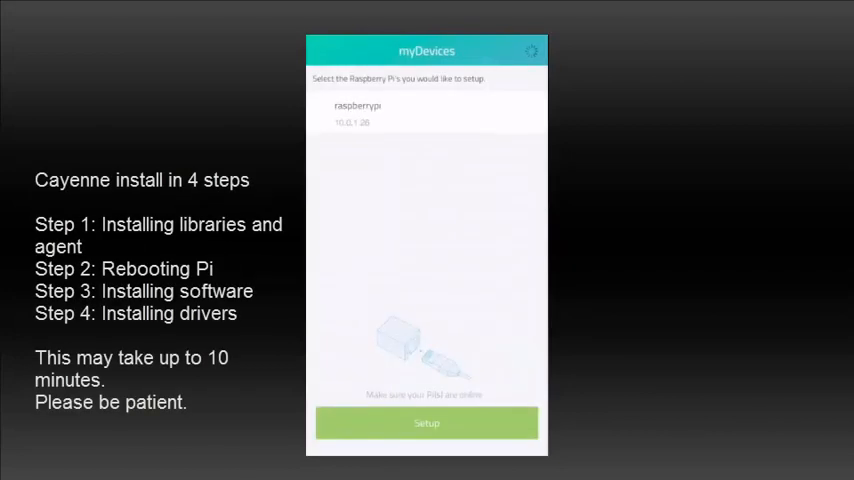
{"action": "left_click", "coordinate": [427, 113]}
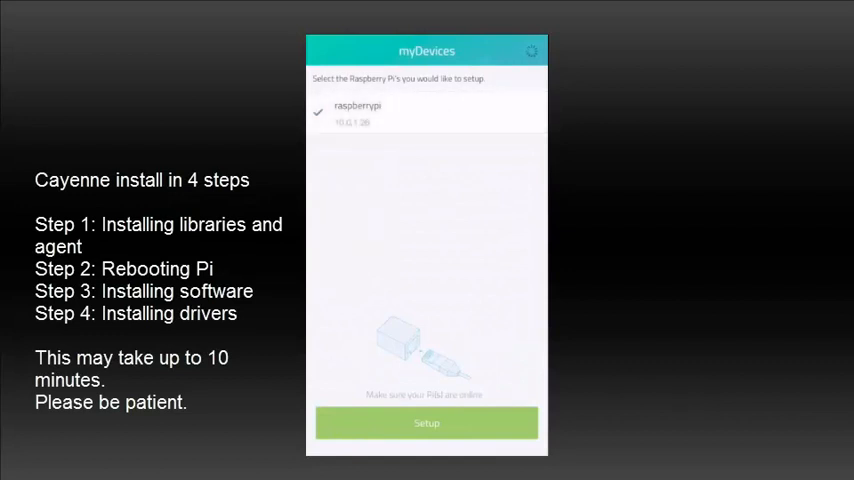
{"action": "left_click", "coordinate": [426, 422]}
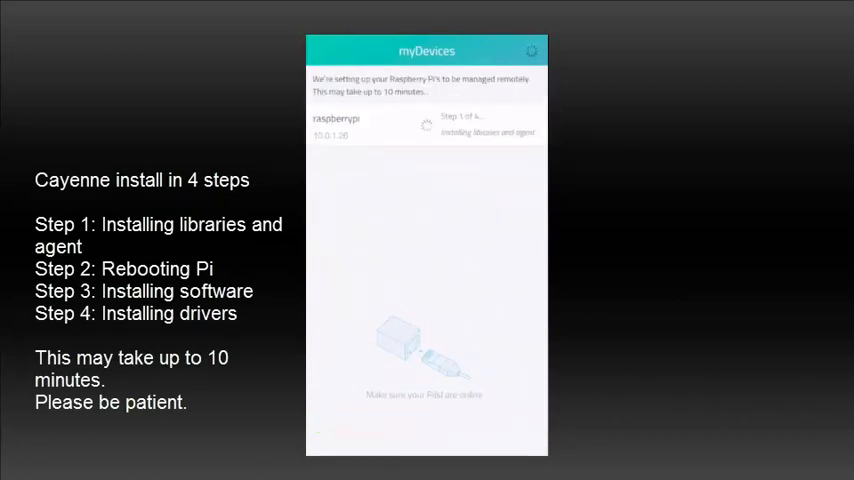